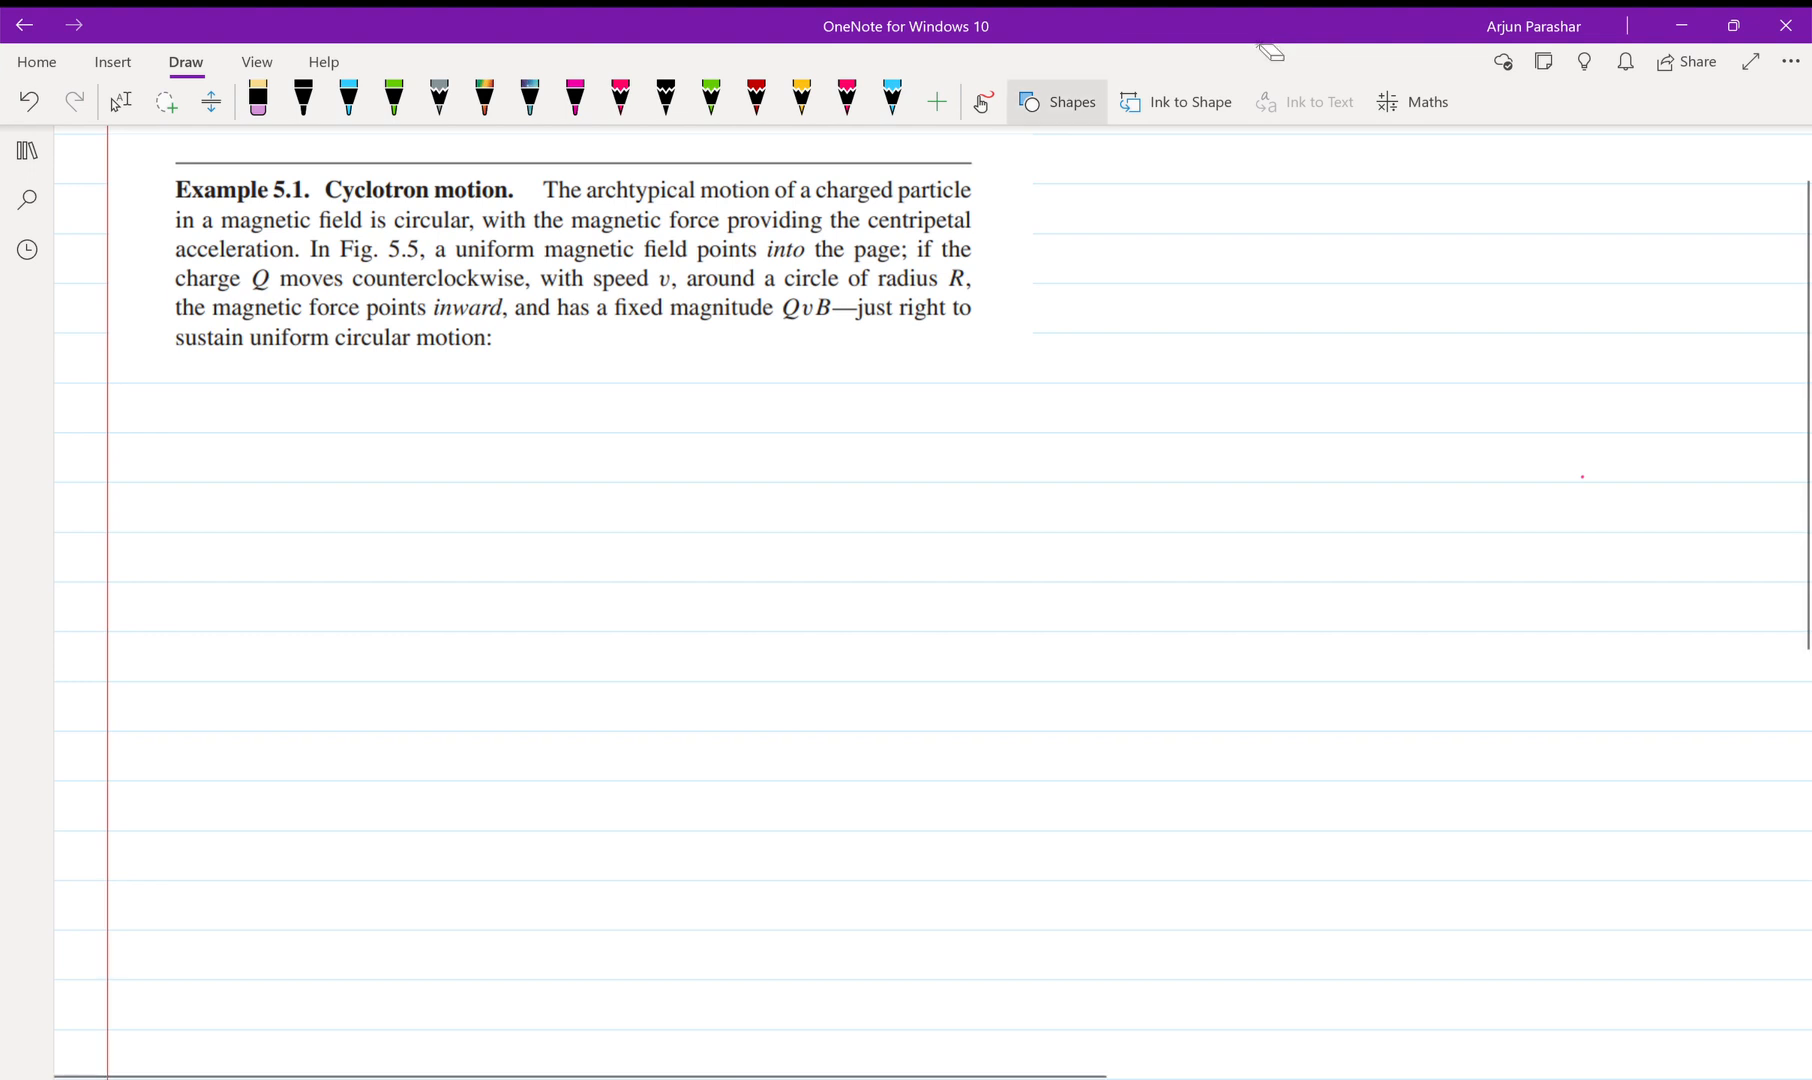
Draw a pink circle on labelled x and y axes, then switch to black ink.
{"action": "left_click", "coordinate": [619, 100]}
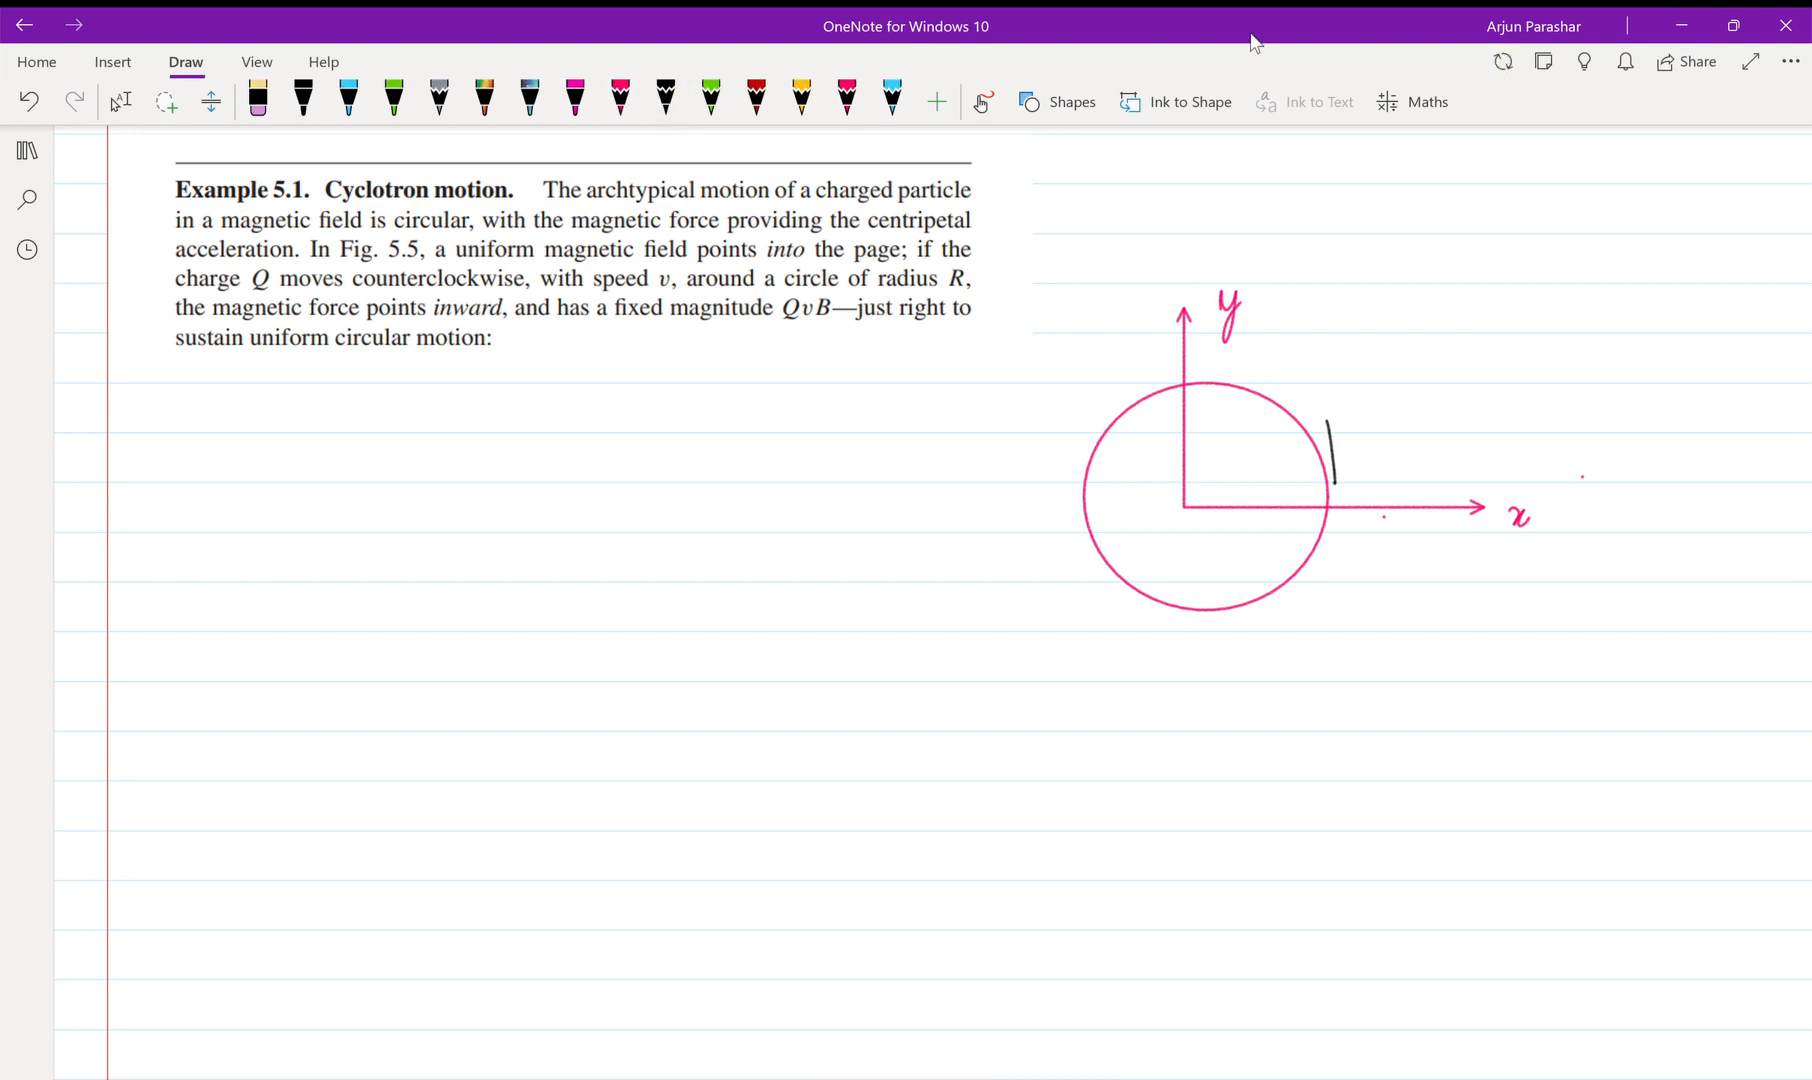
{"action": "left_click", "coordinate": [664, 100]}
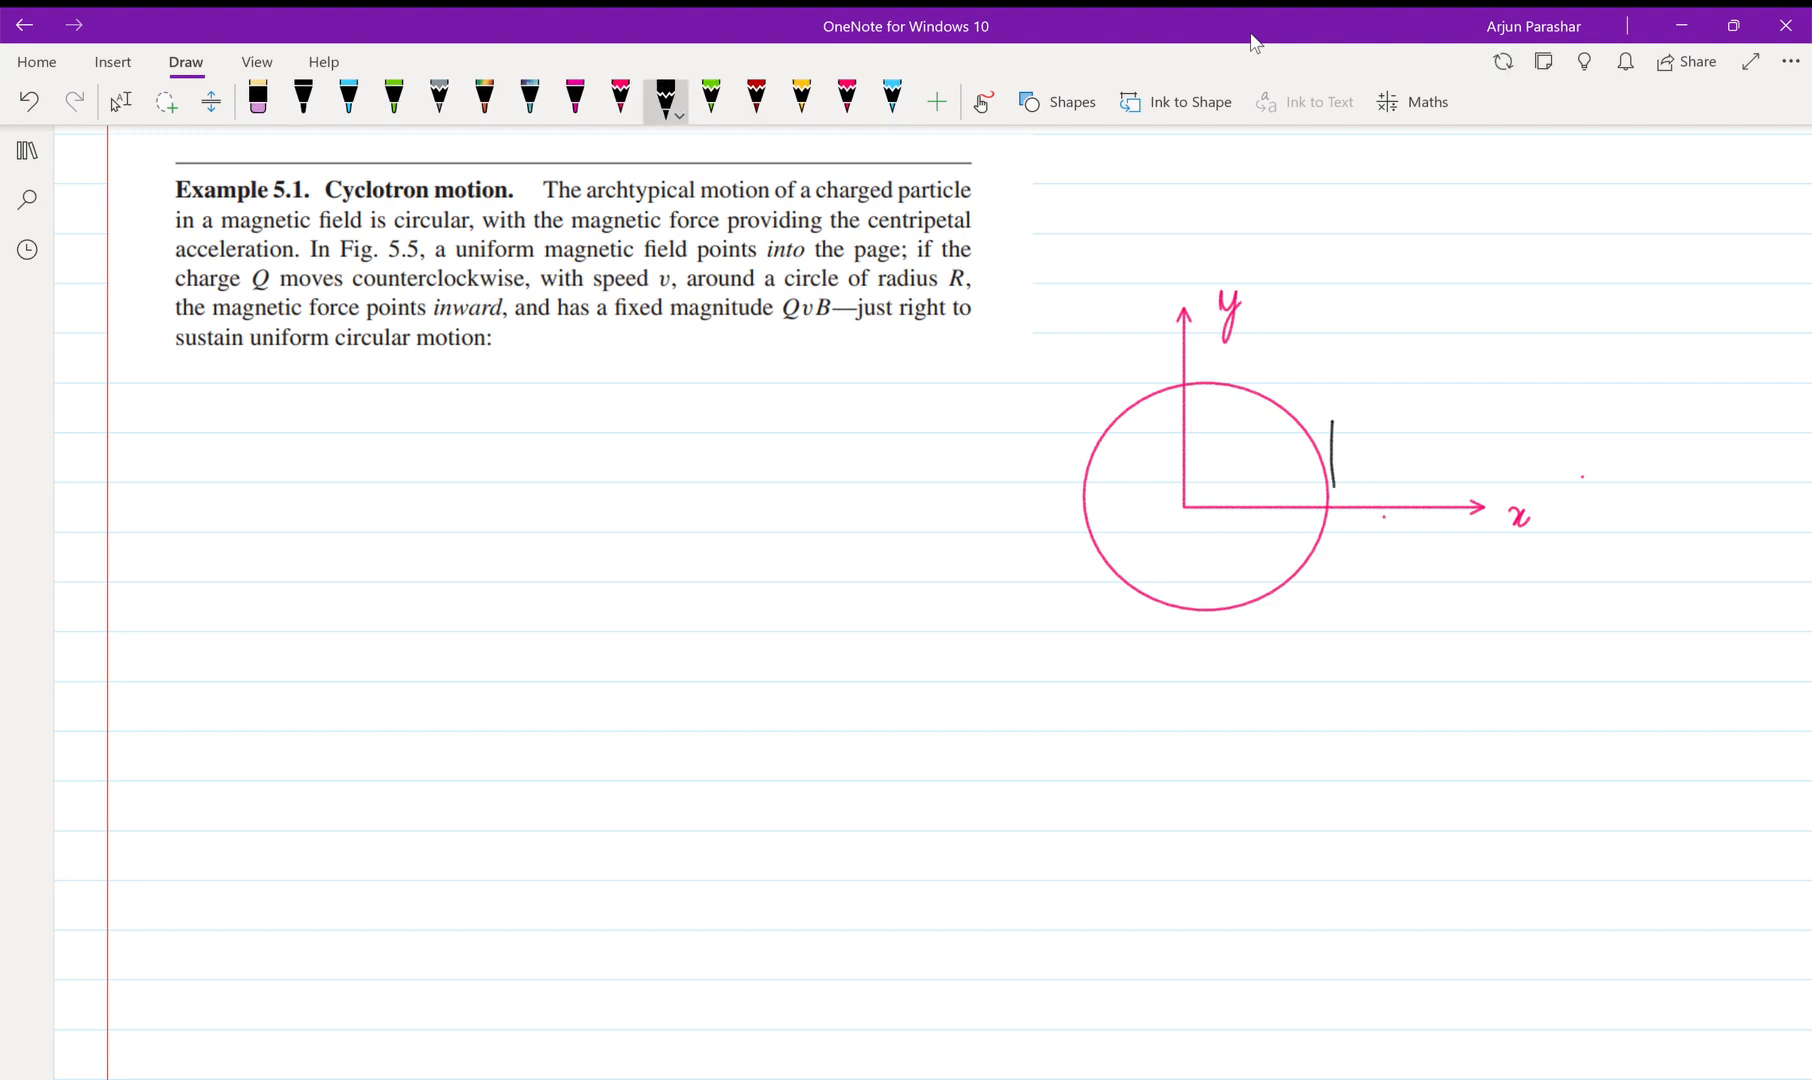